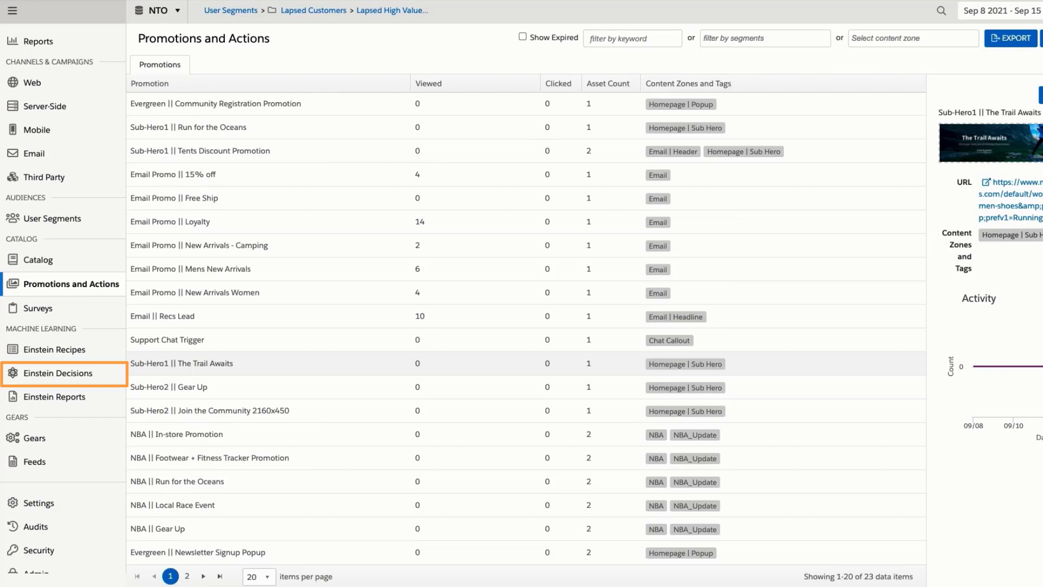
{"action": "mouse_move", "coordinate": [804, 158]}
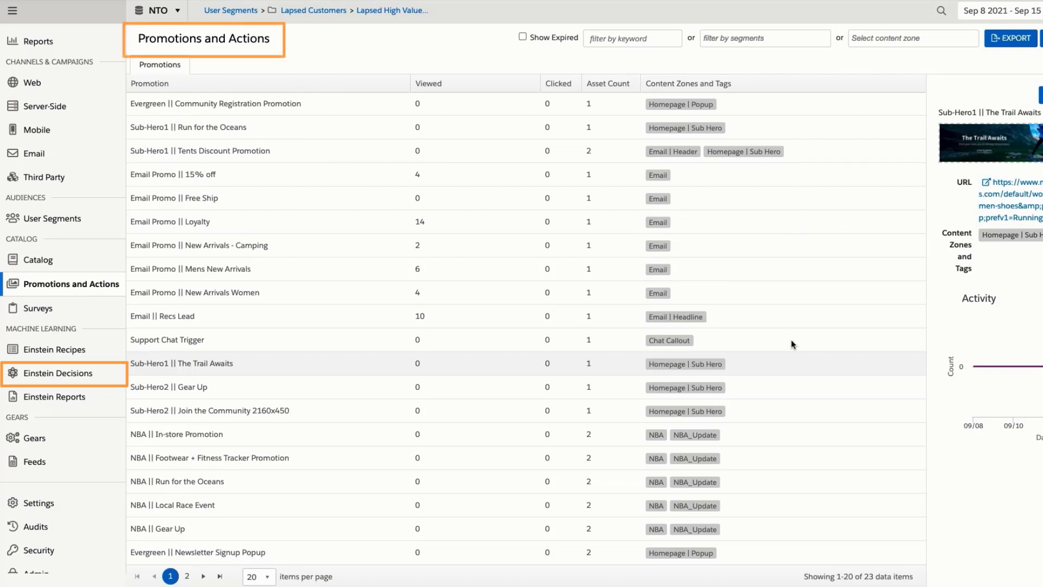
{"action": "mouse_move", "coordinate": [792, 378]}
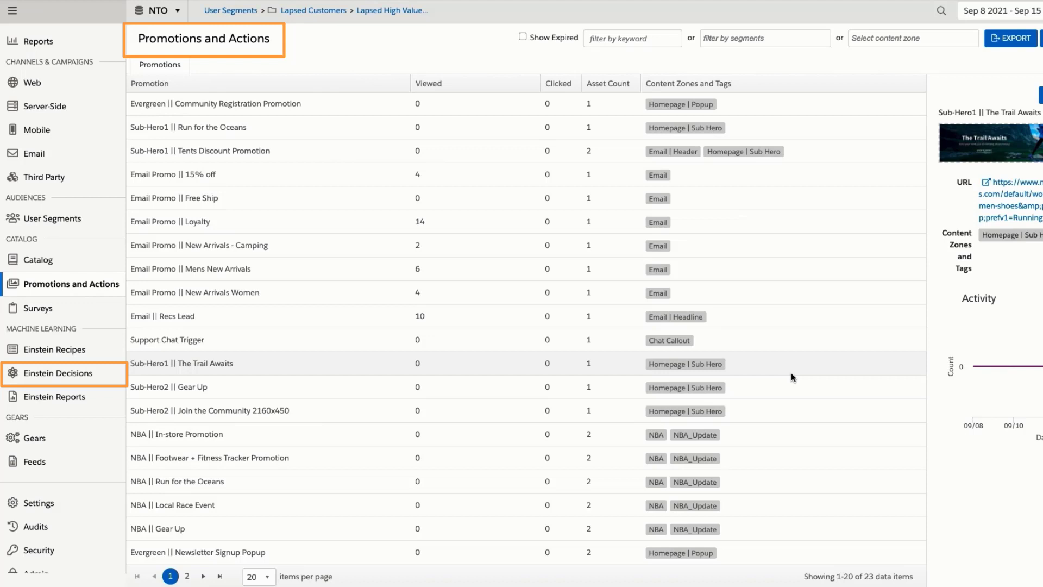
{"action": "mouse_move", "coordinate": [523, 108]}
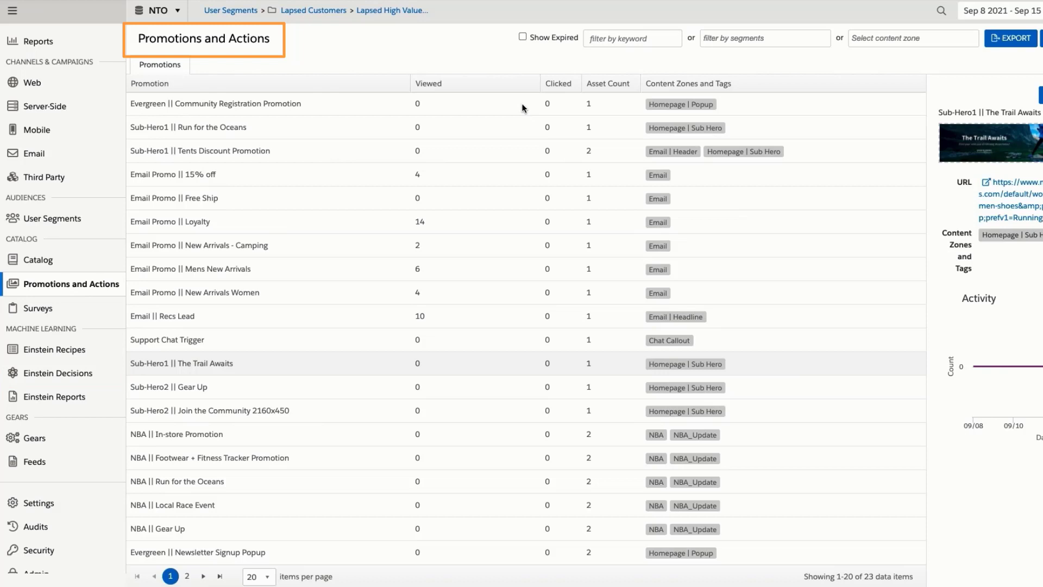
{"action": "mouse_move", "coordinate": [450, 48]}
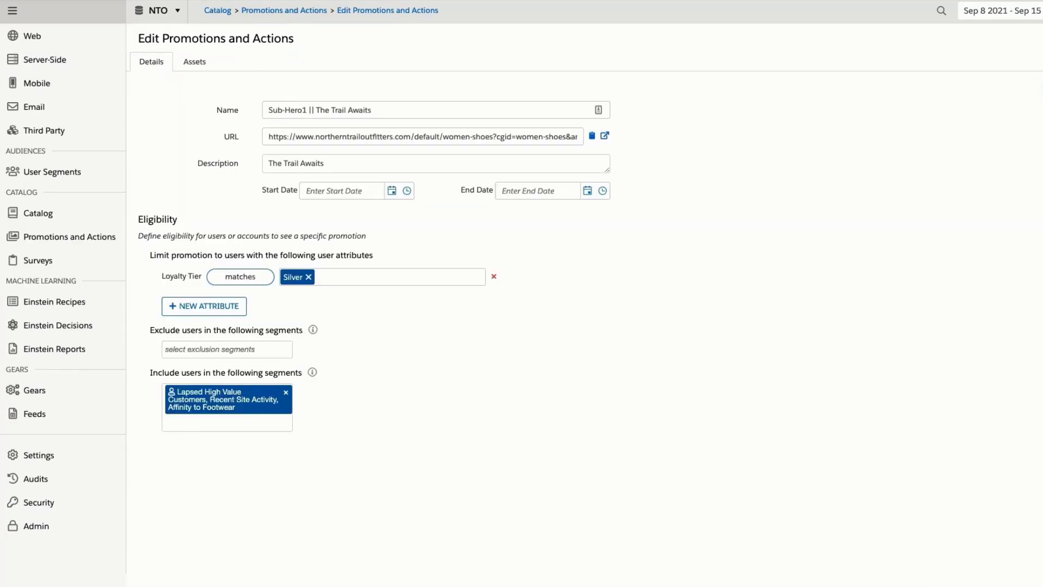
{"action": "mouse_move", "coordinate": [714, 165]}
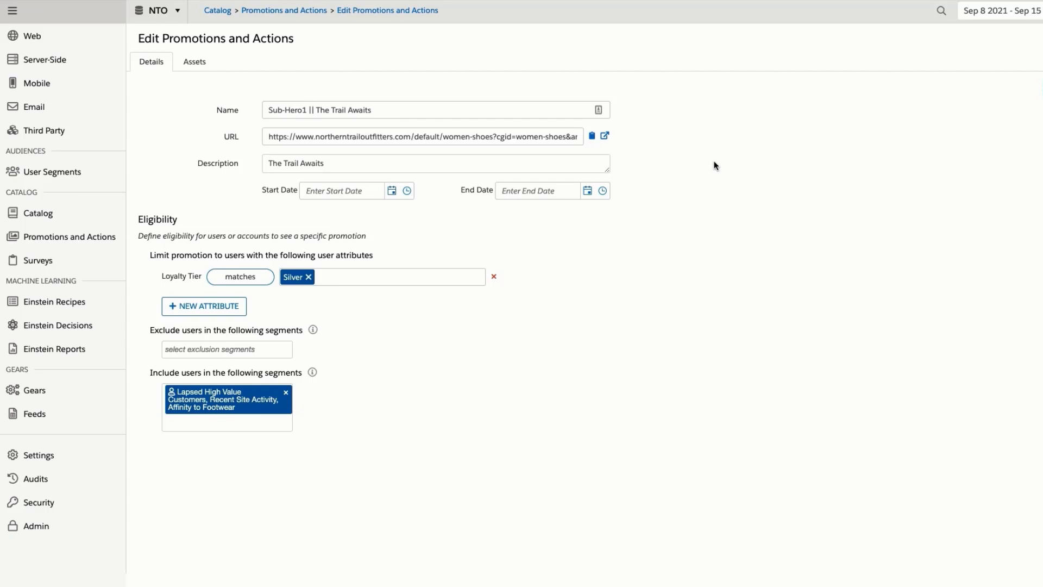
{"action": "mouse_move", "coordinate": [383, 13]}
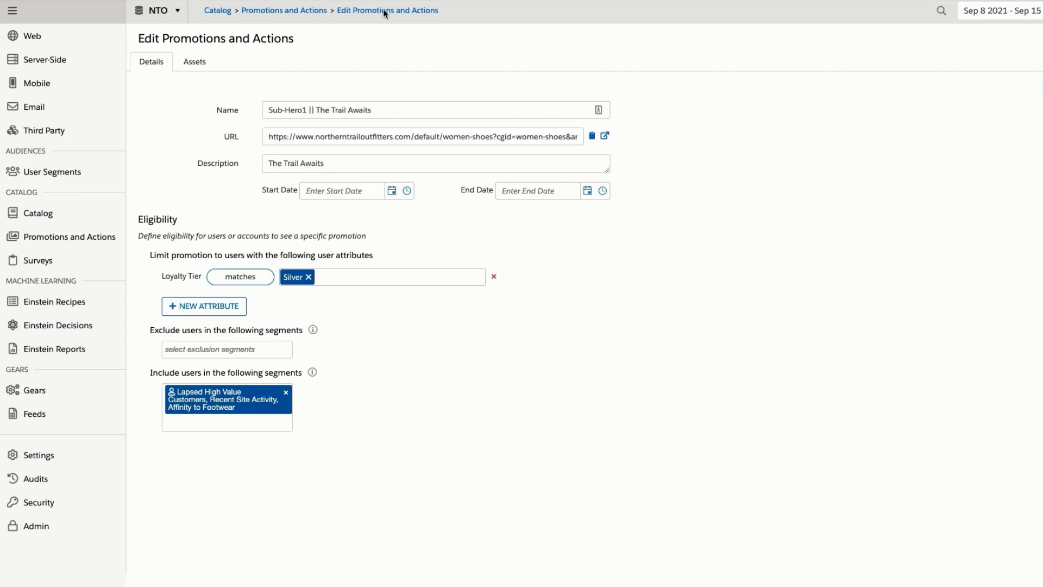
Step: Check The Trail Awaits image assets, then view Einstein Decisions global settings
{"action": "left_click", "coordinate": [194, 61]}
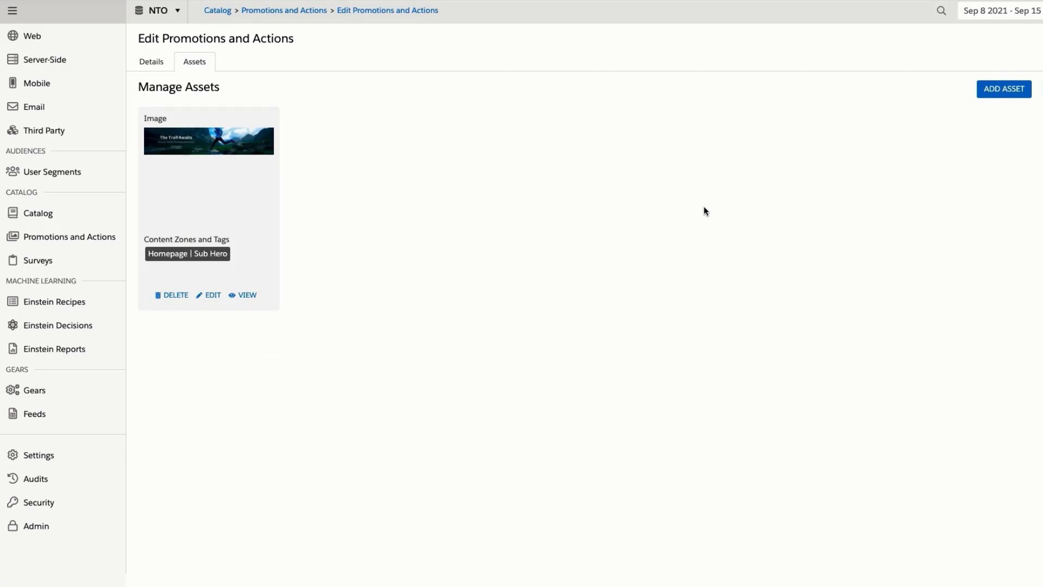
{"action": "mouse_move", "coordinate": [696, 208]}
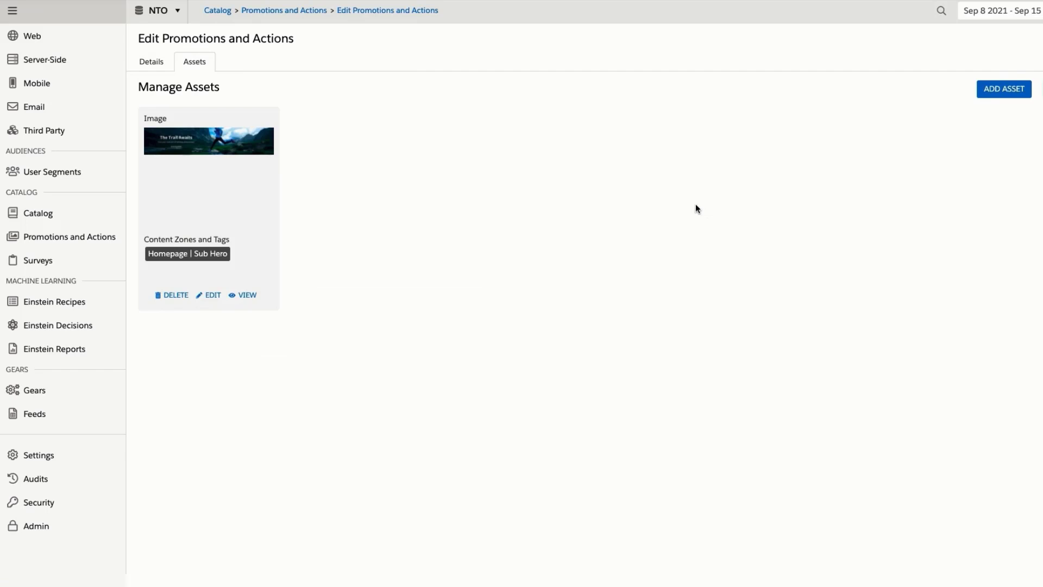
{"action": "left_click", "coordinate": [57, 325]}
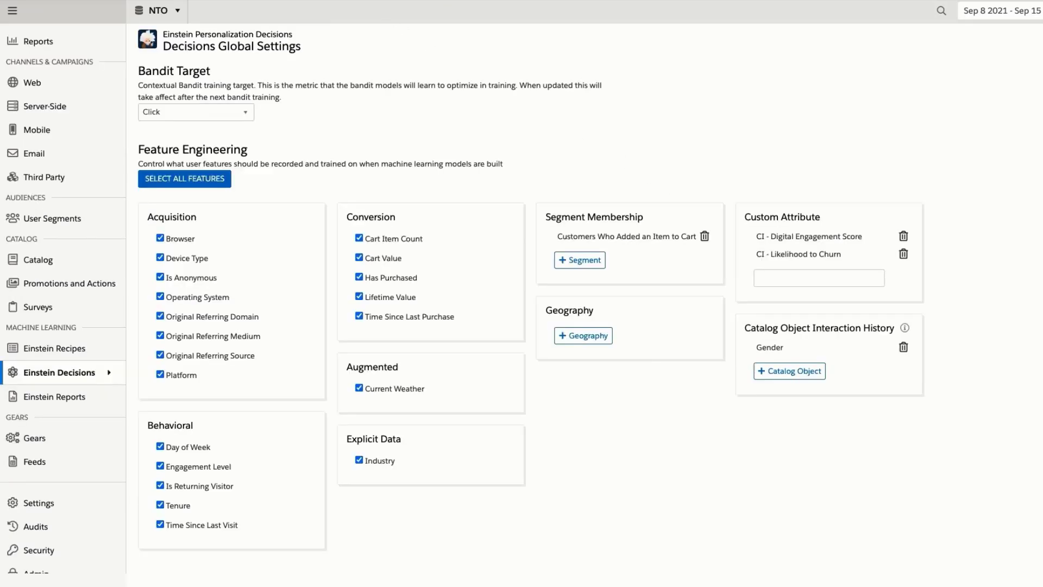
{"action": "mouse_move", "coordinate": [755, 151]}
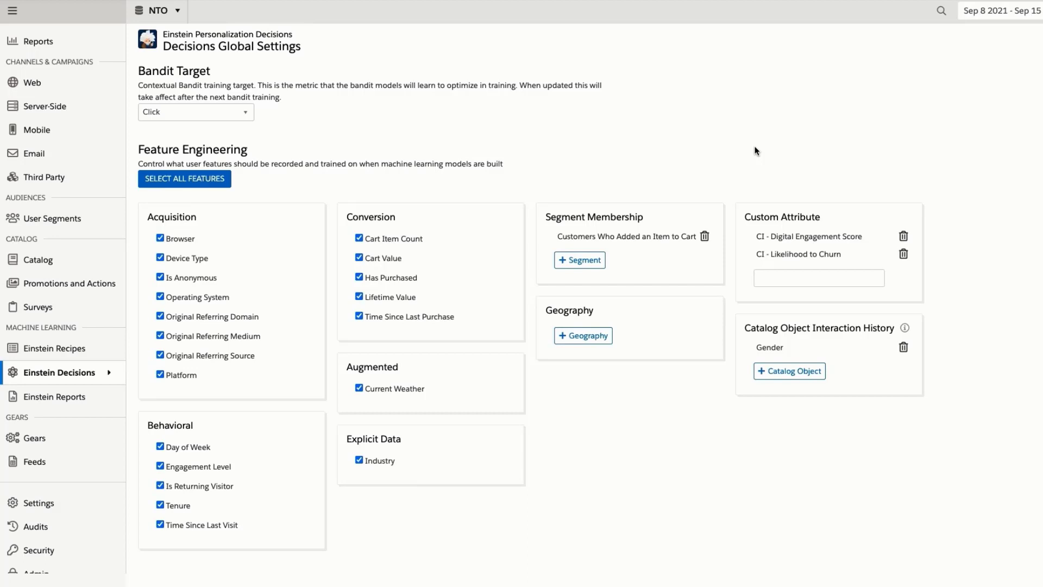
{"action": "mouse_move", "coordinate": [708, 119]}
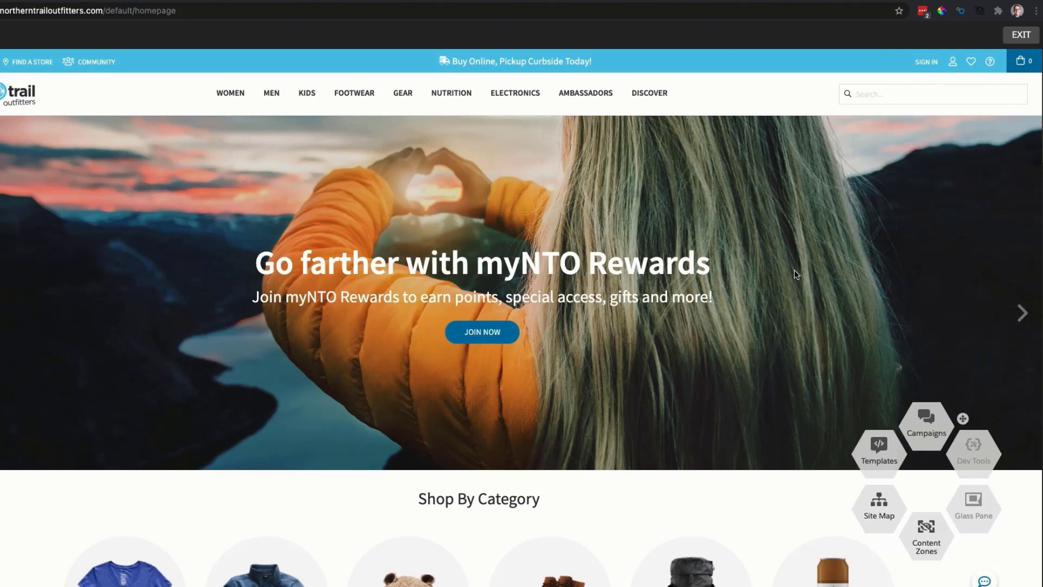
{"action": "mouse_move", "coordinate": [932, 414]}
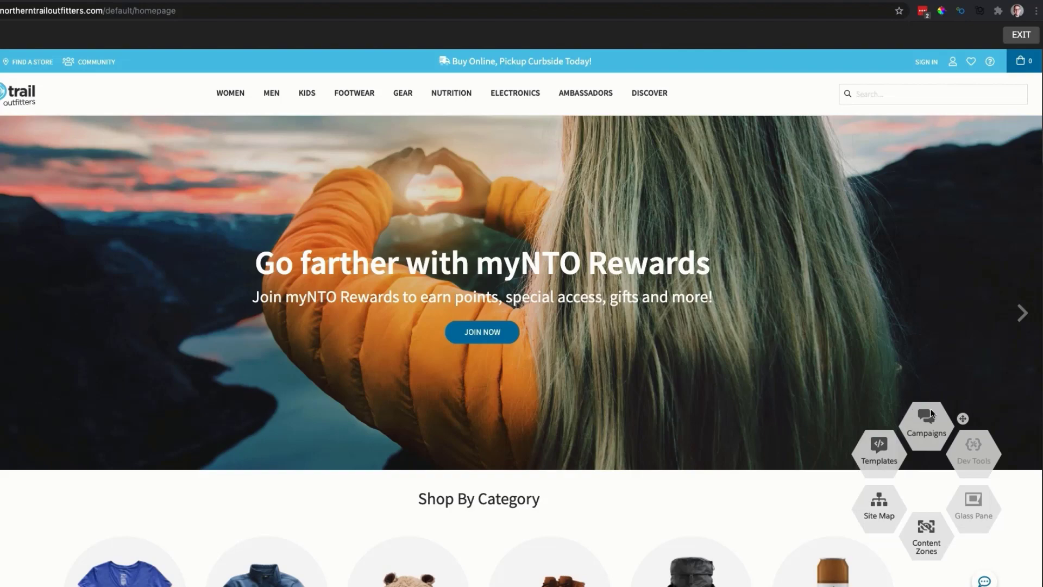
Step: Create a new A/B test campaign on the Northern Trail Outfitters homepage
{"action": "left_click", "coordinate": [927, 425]}
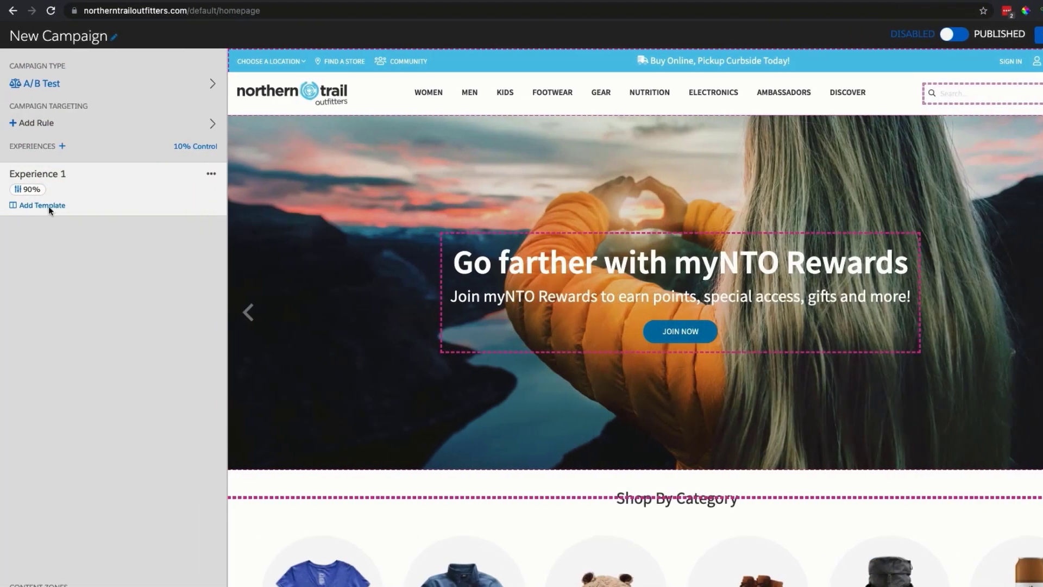
Step: Apply the Homepage Decisions template to Experience 1 with the Homepage | Hero content zone
{"action": "left_click", "coordinate": [41, 205]}
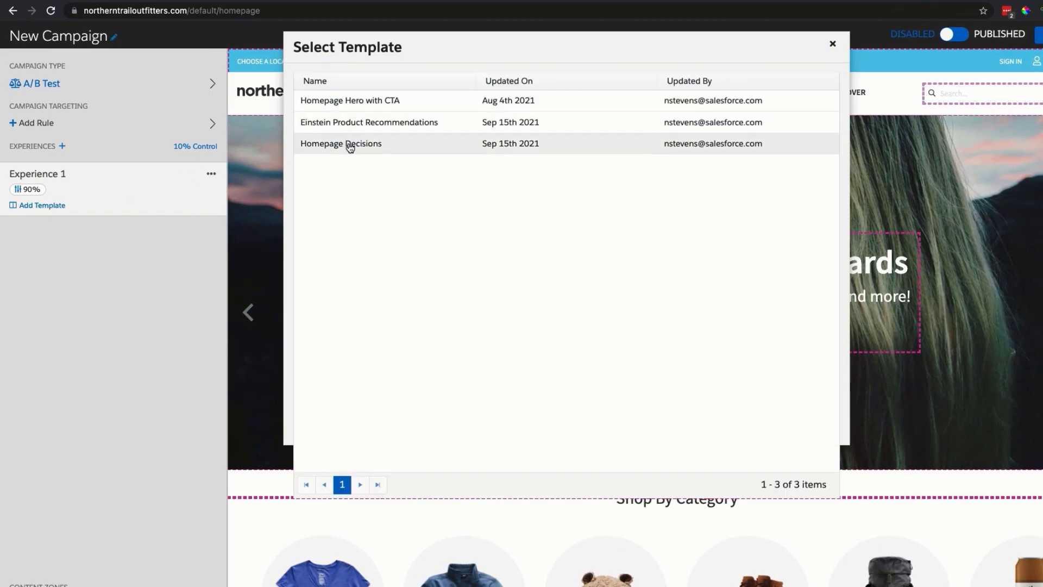
{"action": "mouse_move", "coordinate": [338, 148]}
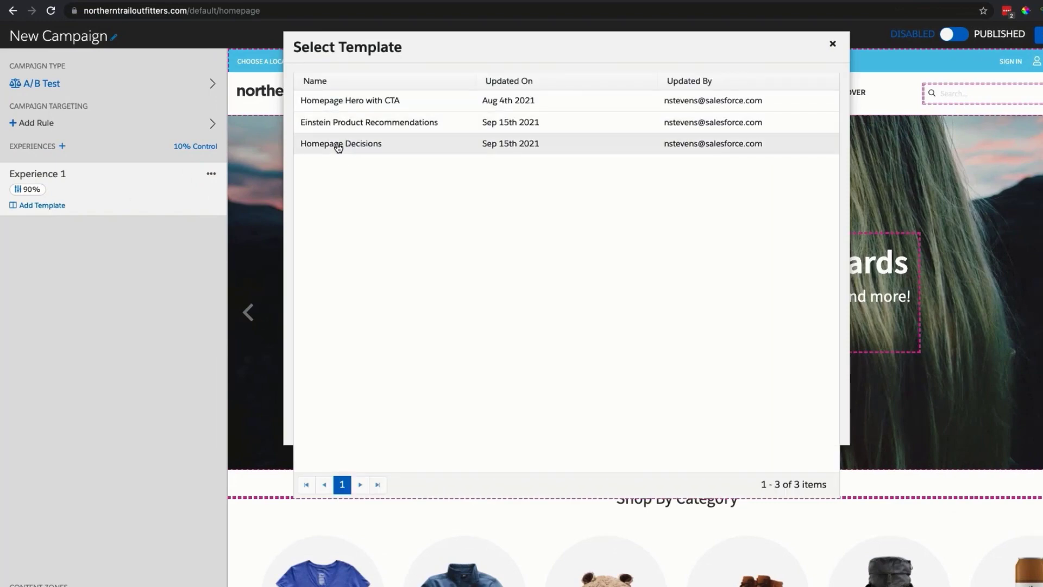
{"action": "mouse_move", "coordinate": [344, 153]}
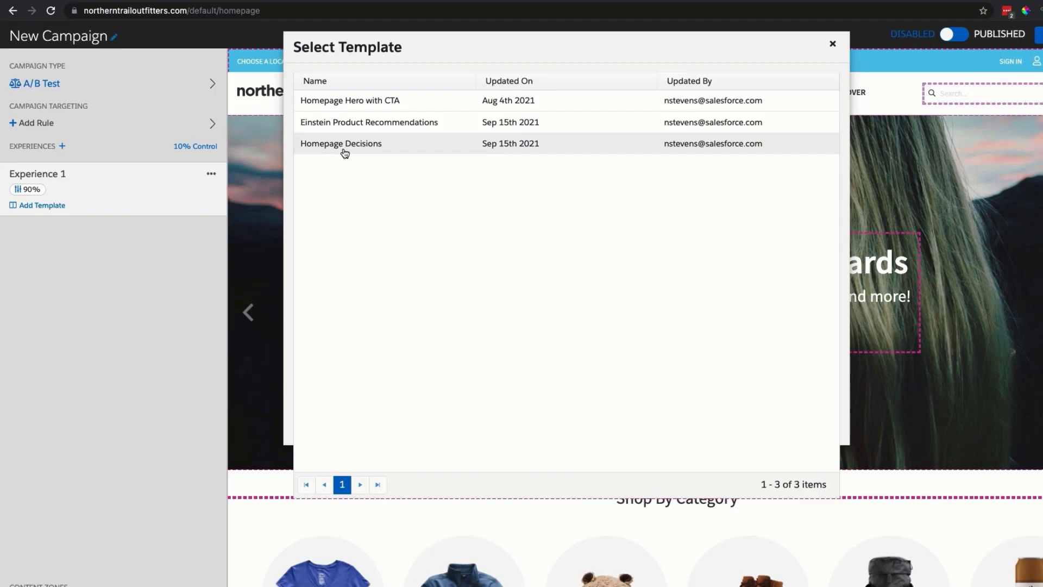
{"action": "left_click", "coordinate": [341, 143]}
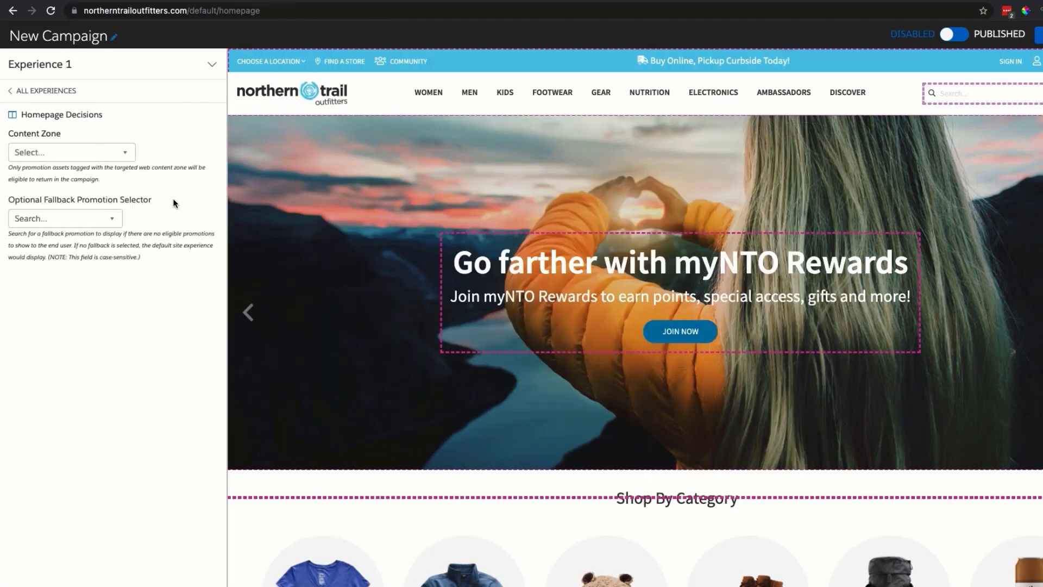
{"action": "mouse_move", "coordinate": [89, 160]}
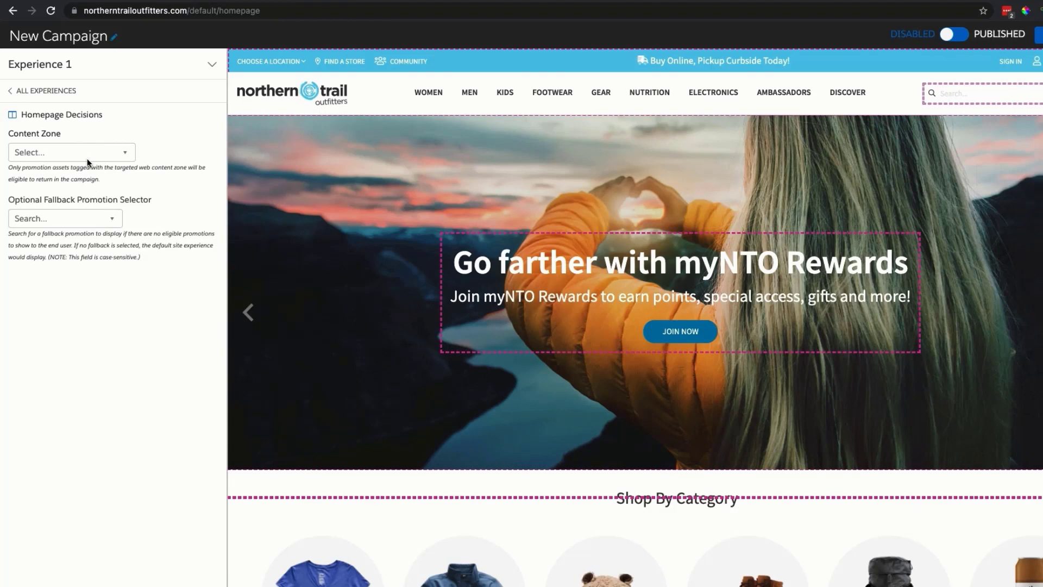
{"action": "left_click", "coordinate": [71, 152]}
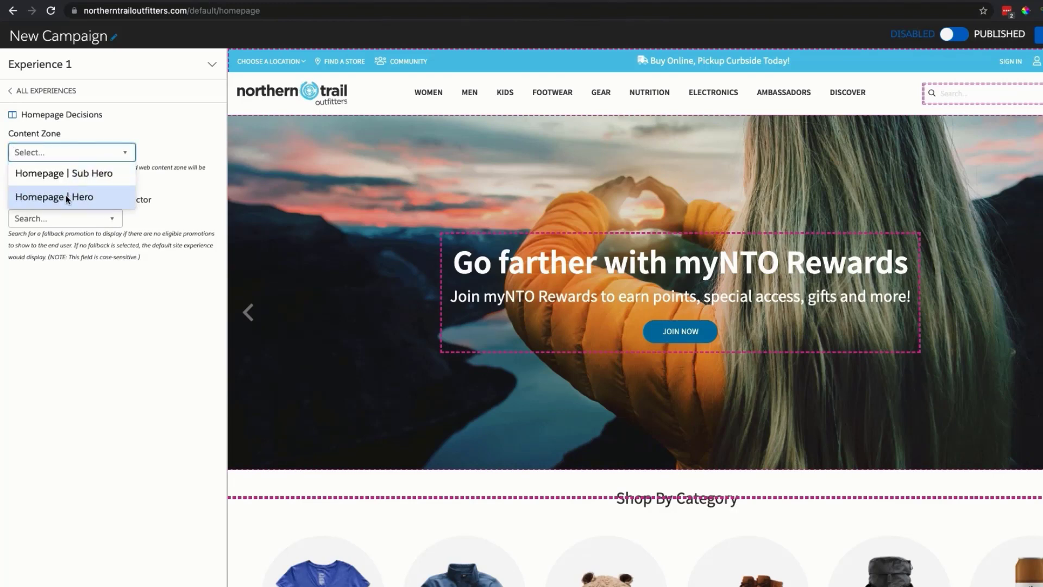
{"action": "left_click", "coordinate": [55, 197]}
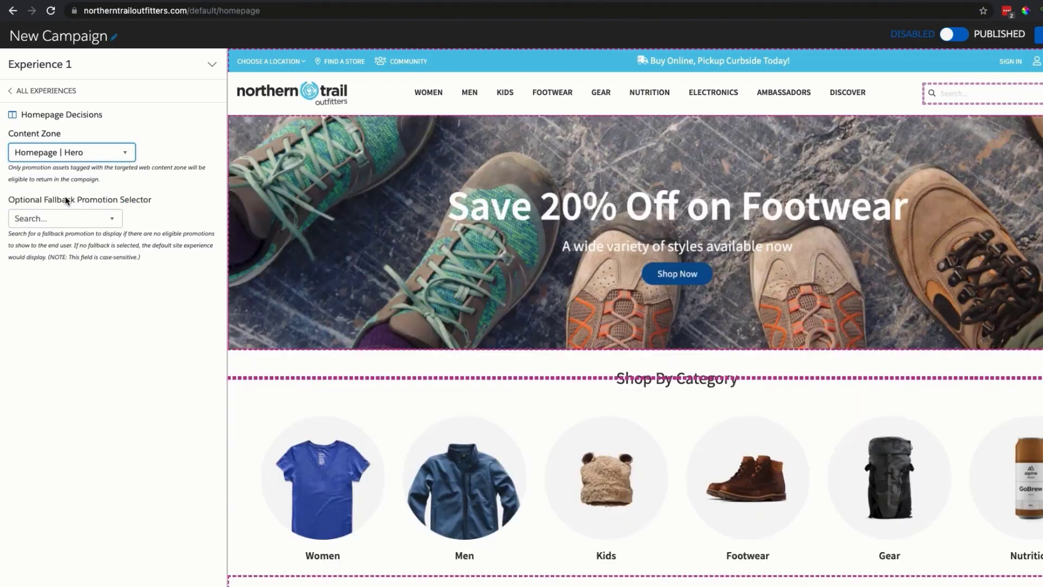
{"action": "mouse_move", "coordinate": [103, 316]}
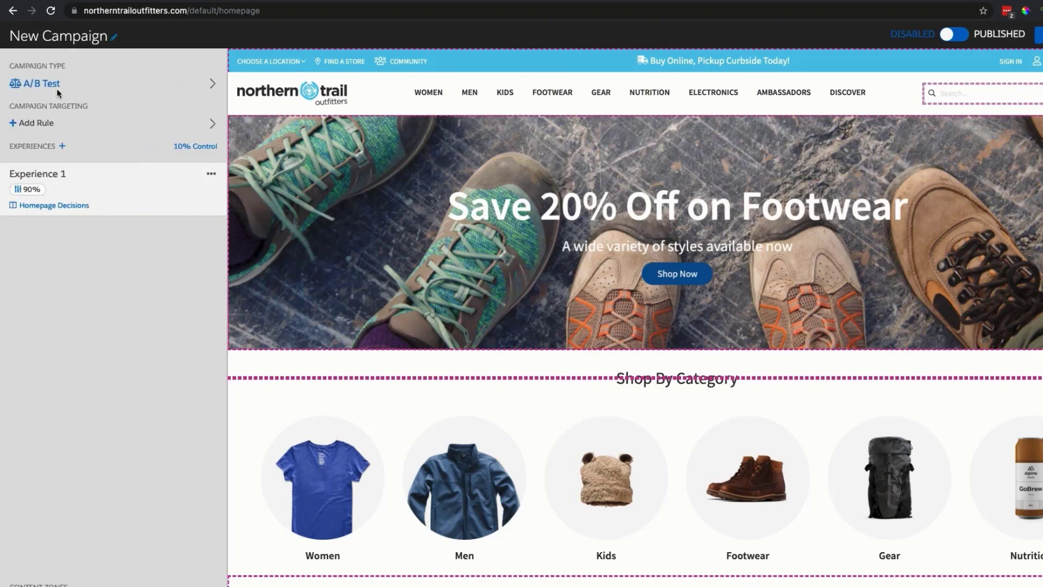
{"action": "mouse_move", "coordinate": [80, 211]}
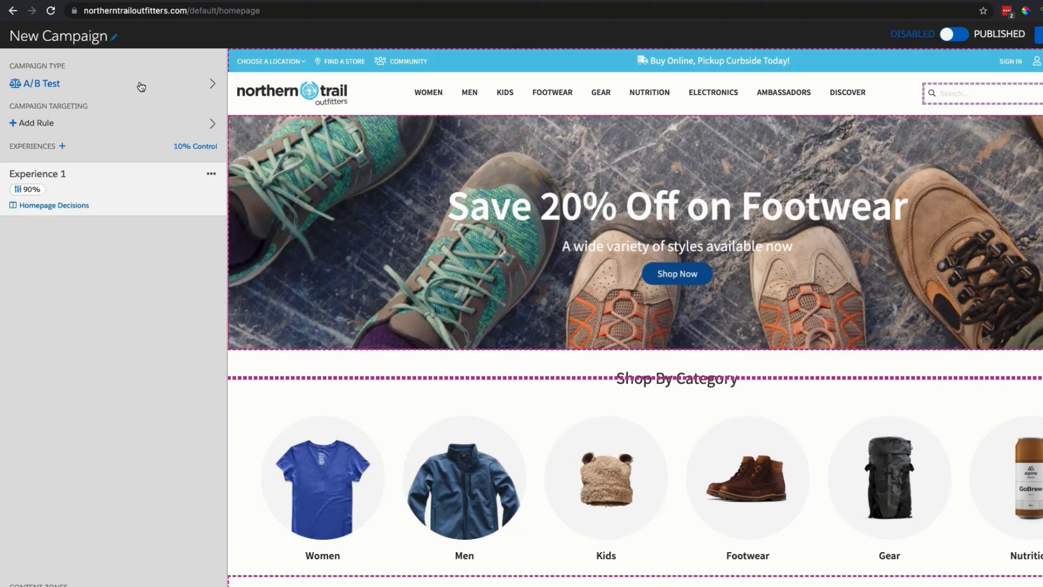
Step: Redistribute A/B test traffic to 50% Experience 1 and 50% Control
{"action": "left_click", "coordinate": [42, 84]}
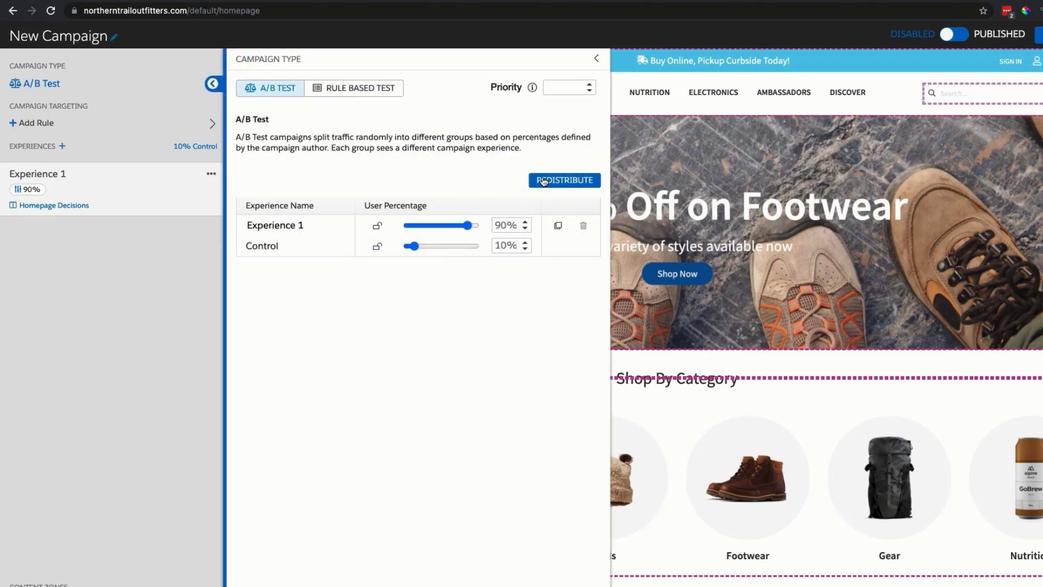
{"action": "left_click", "coordinate": [564, 181]}
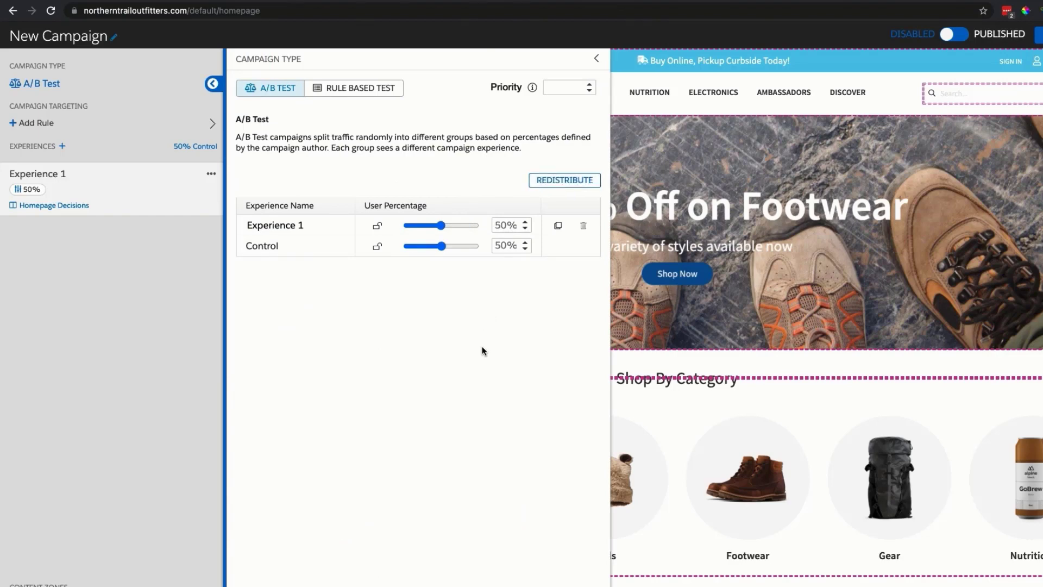
{"action": "mouse_move", "coordinate": [375, 140]}
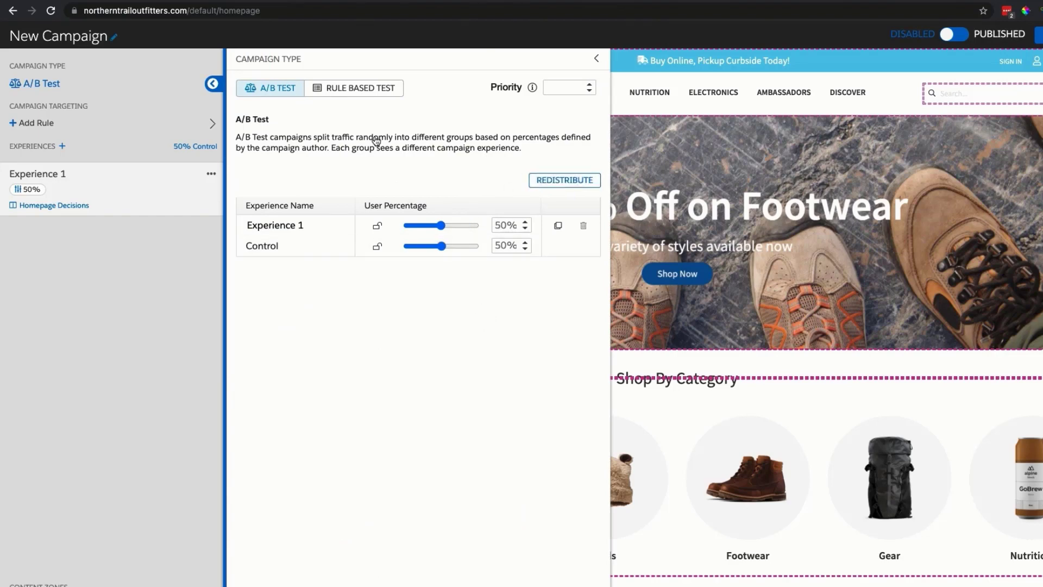
Step: Add a segment targeting rule for Lapsed Customers, Recent Site Activity, Affinity to Shoes
{"action": "left_click", "coordinate": [31, 123]}
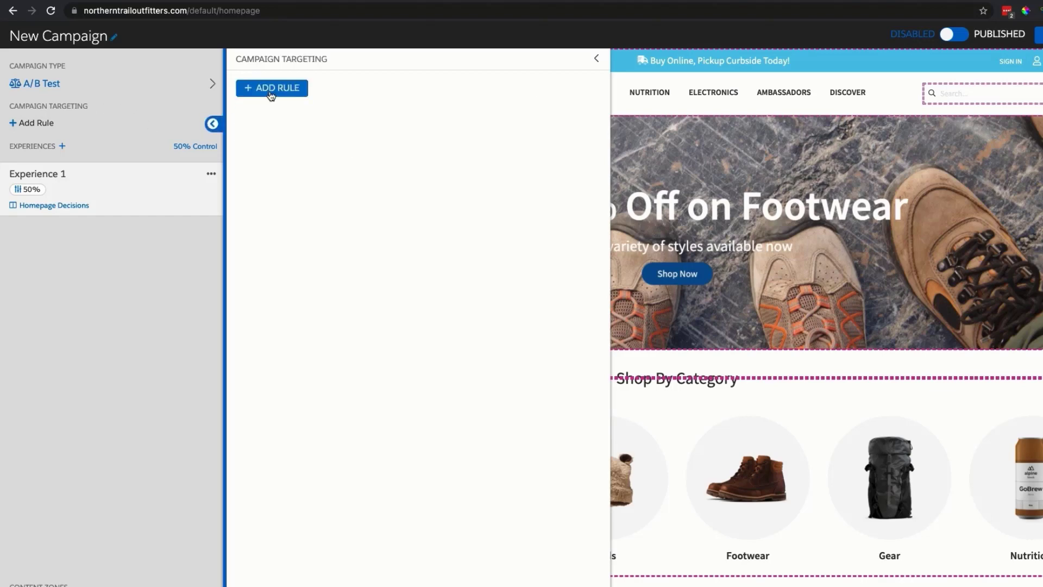
{"action": "left_click", "coordinate": [272, 88]}
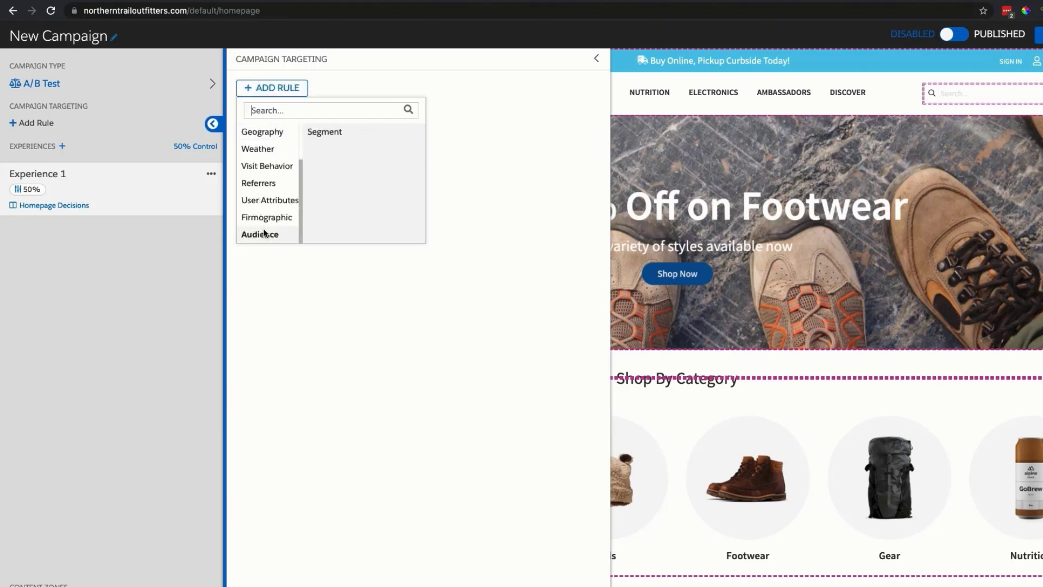
{"action": "left_click", "coordinate": [324, 131]}
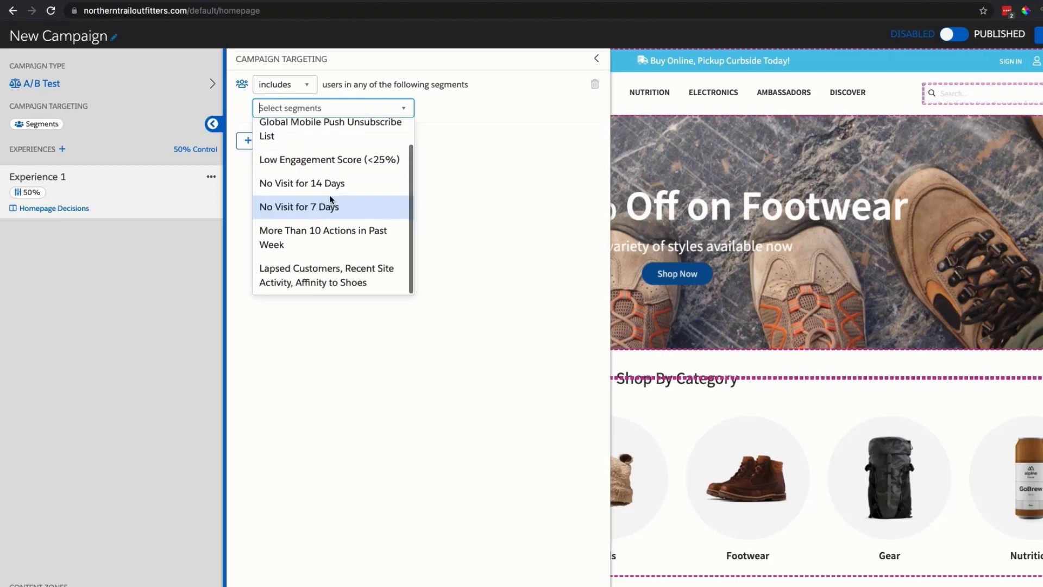
{"action": "left_click", "coordinate": [325, 276]}
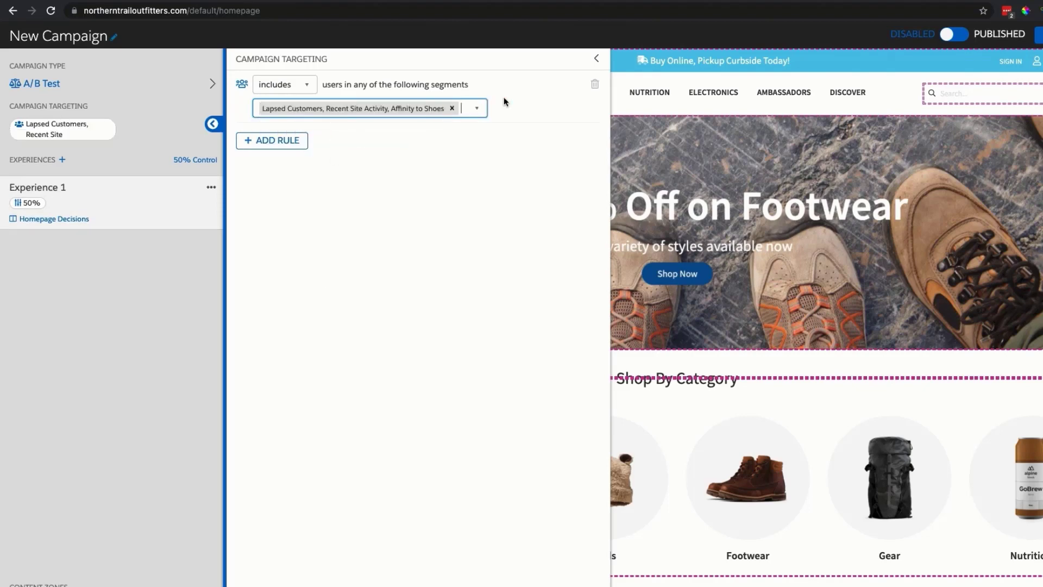
{"action": "left_click", "coordinate": [594, 58]}
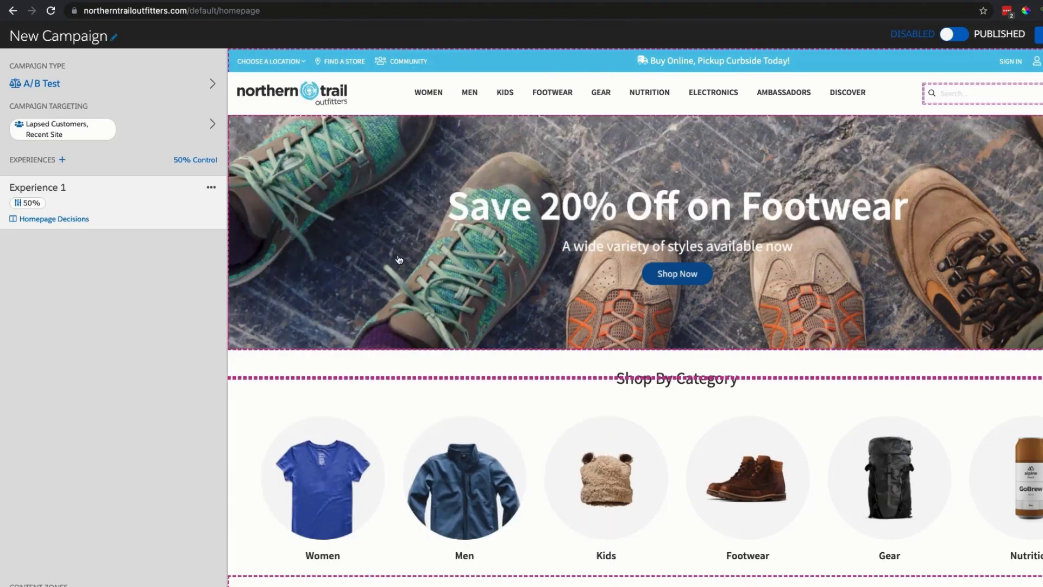
{"action": "mouse_move", "coordinate": [390, 300]}
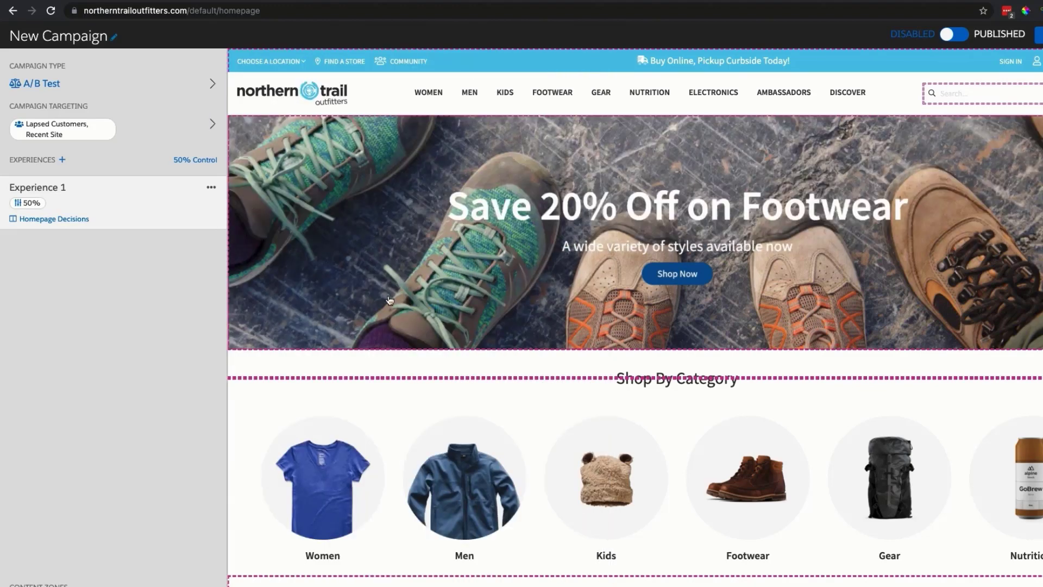